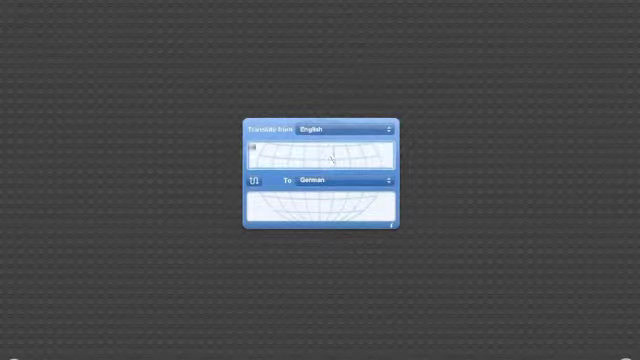
Translate 'Hello' from English to German, then enter 'Hi my name is Bo'
text(Hello)
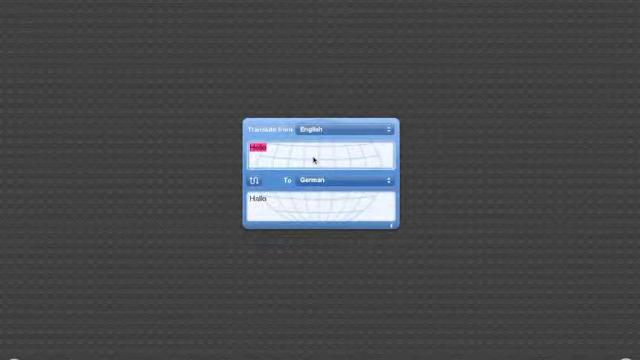
text(Hi my name is Bo)
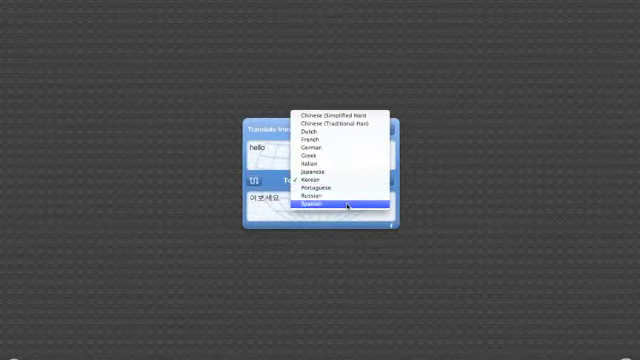
Choose Italian as the target language so 'hello' shows 'ciao'
click(320, 203)
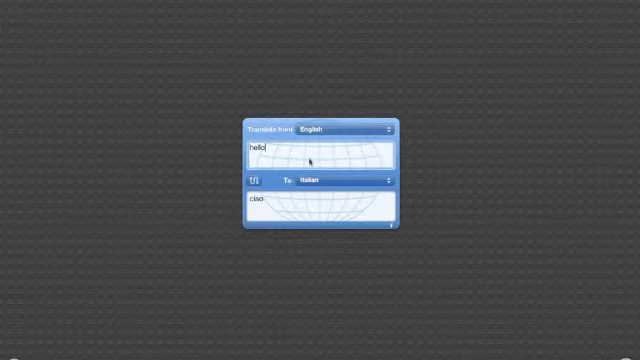
mouse_move(360, 180)
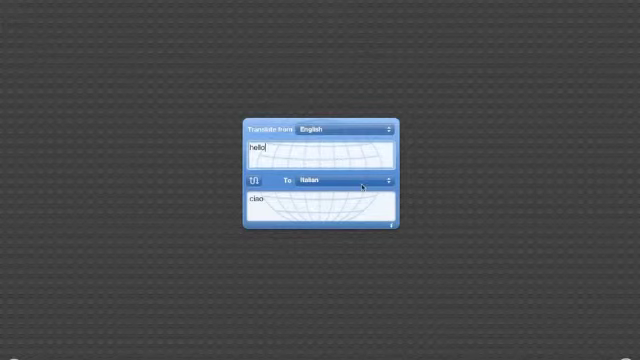